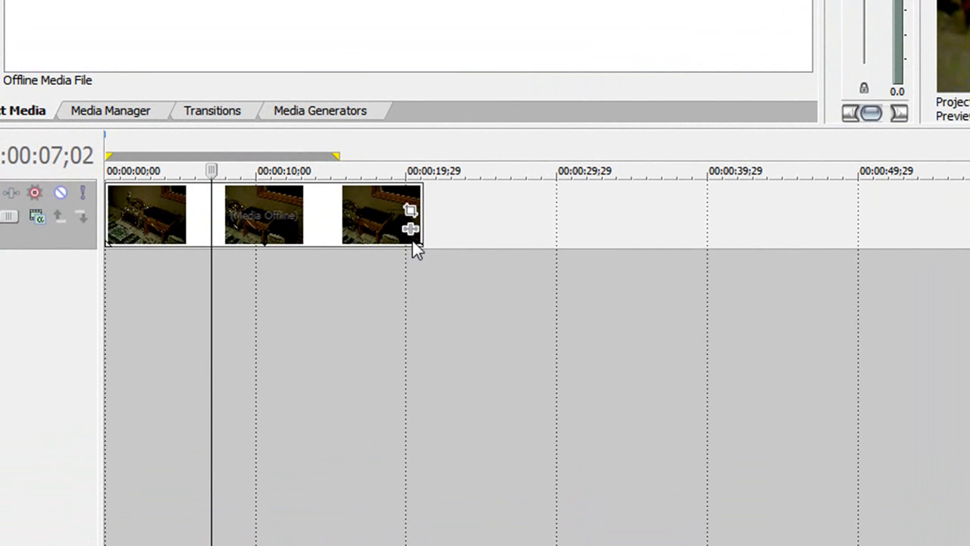
mouse_move(412, 232)
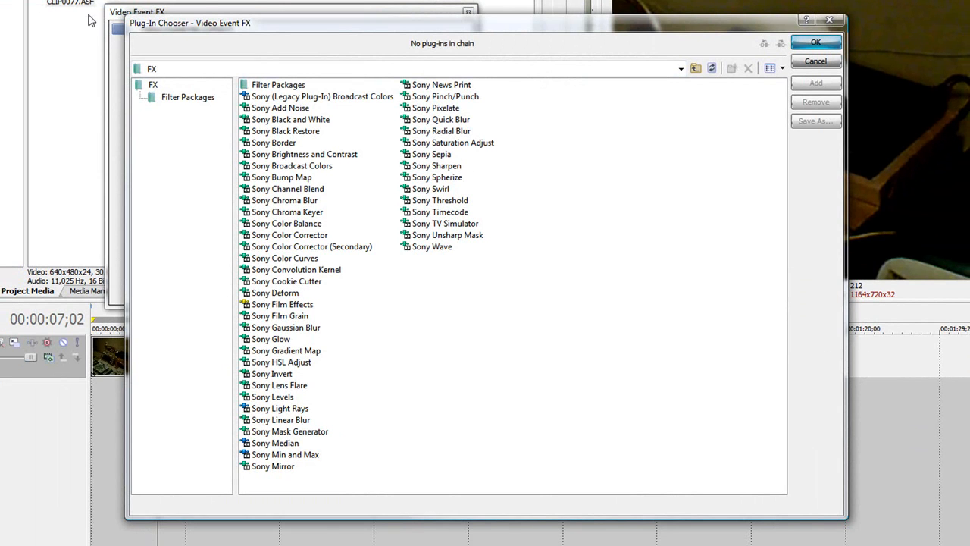
mouse_move(332, 156)
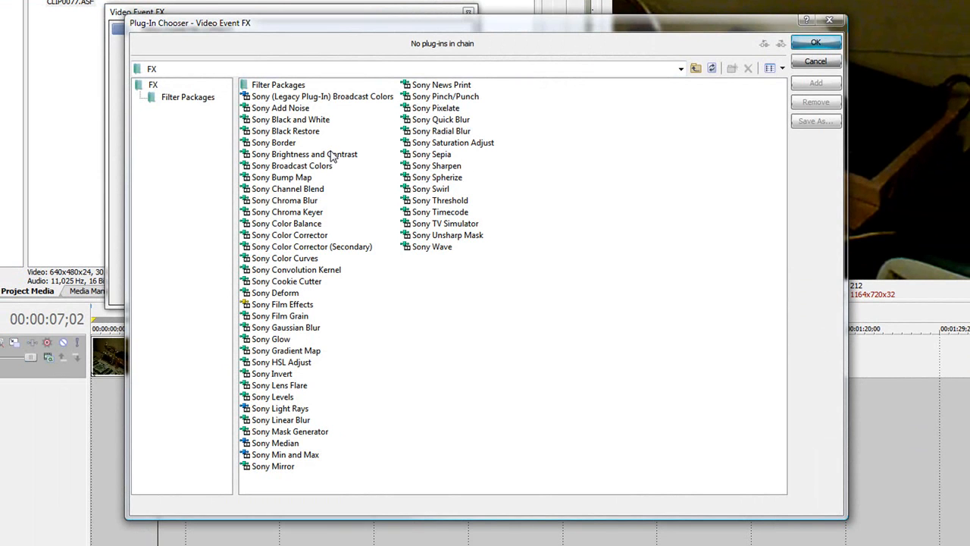
Add Sony Brightness and Contrast from the Plug-In Chooser to the clip.
left_click(304, 154)
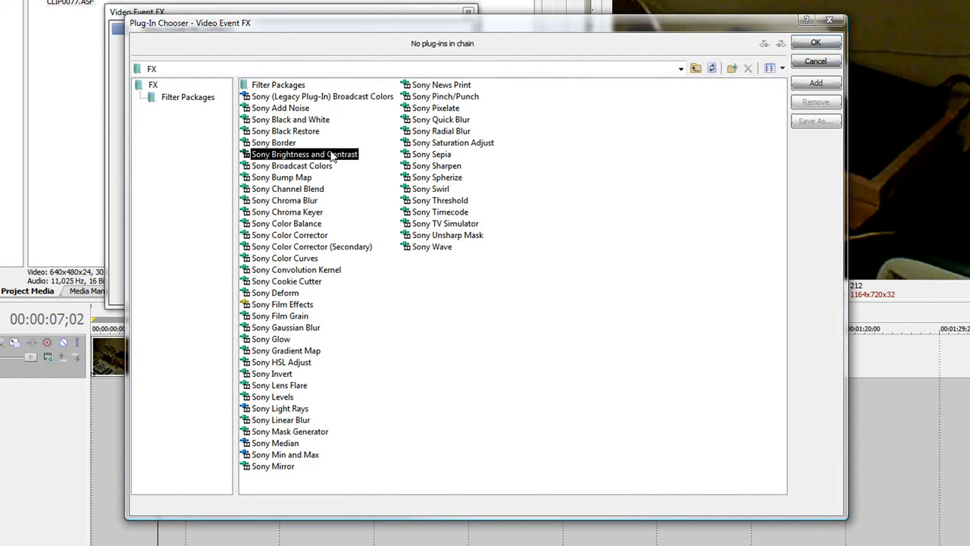
mouse_move(817, 83)
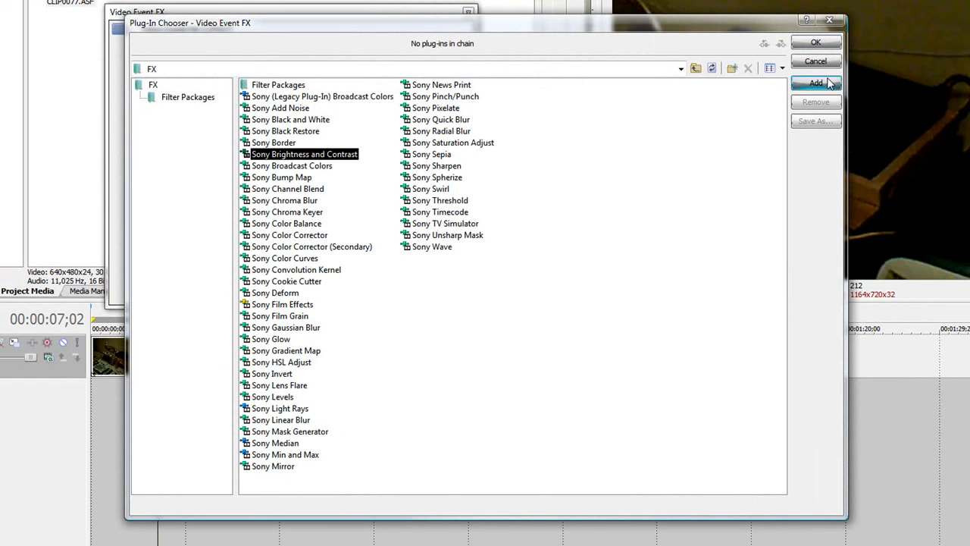
left_click(816, 83)
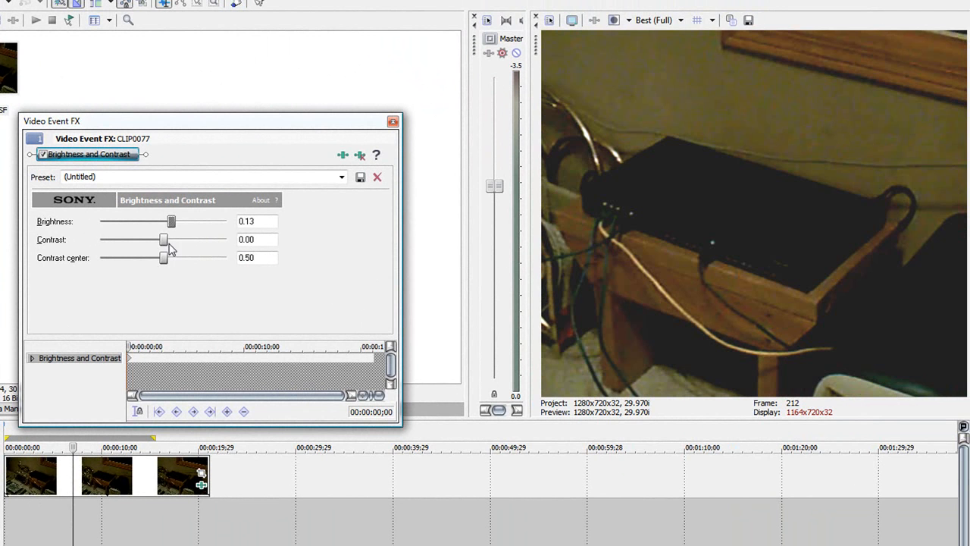
Set the effect's Contrast slider to 0.26 and Contrast center slider to 0.26.
left_click_drag(161, 239, 153, 240)
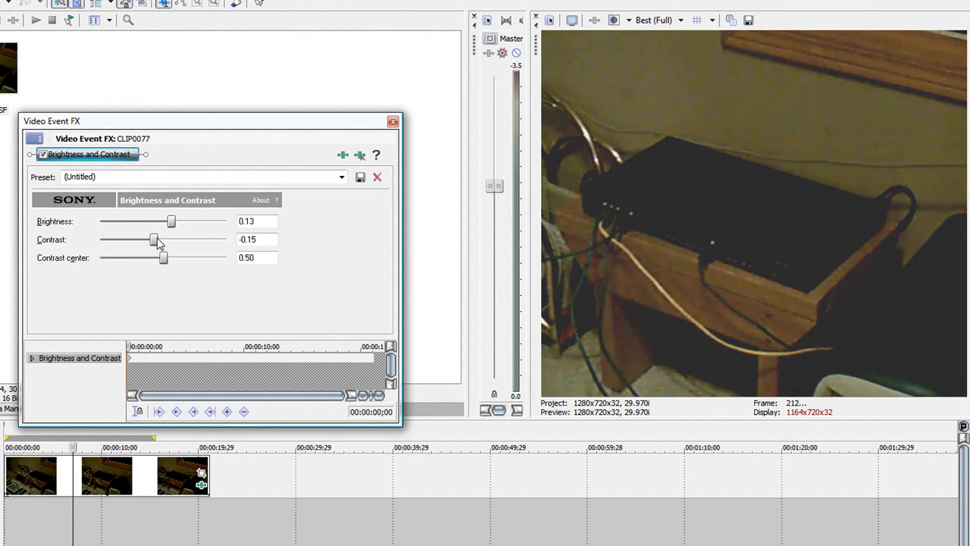
left_click_drag(155, 239, 190, 239)
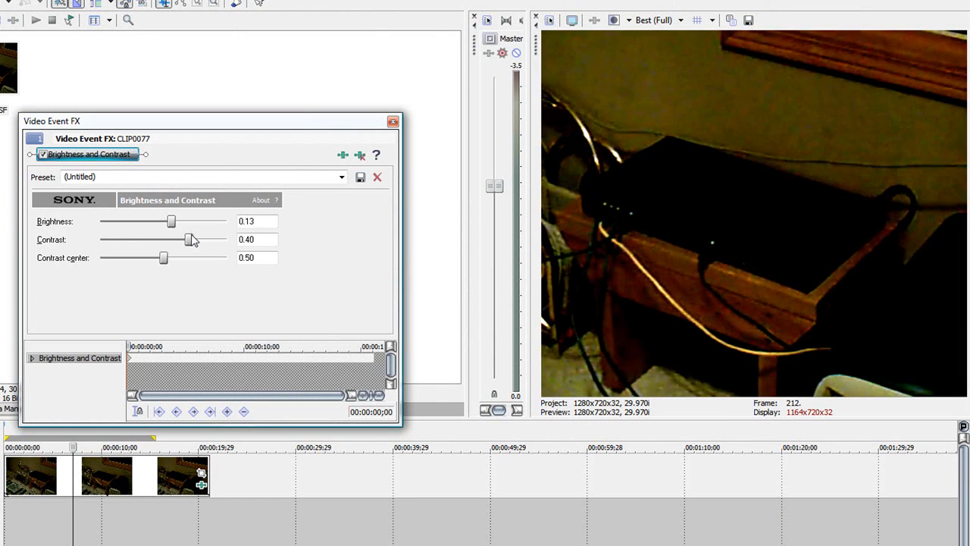
left_click_drag(188, 239, 158, 240)
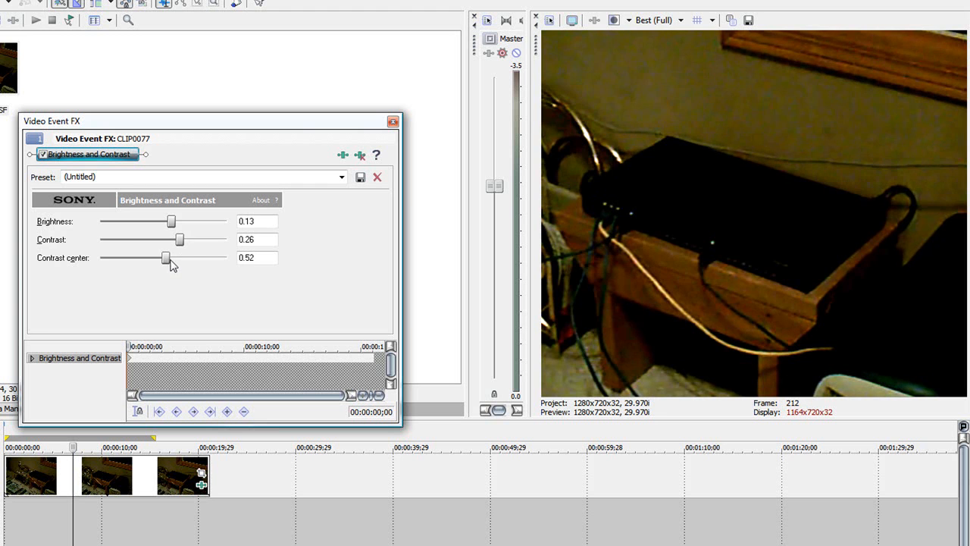
left_click_drag(159, 258, 133, 257)
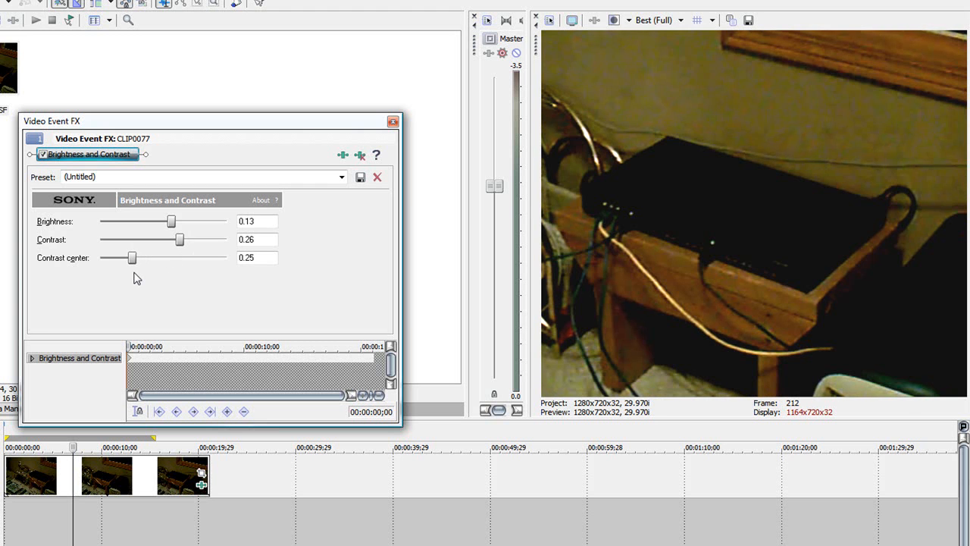
left_click_drag(132, 258, 135, 258)
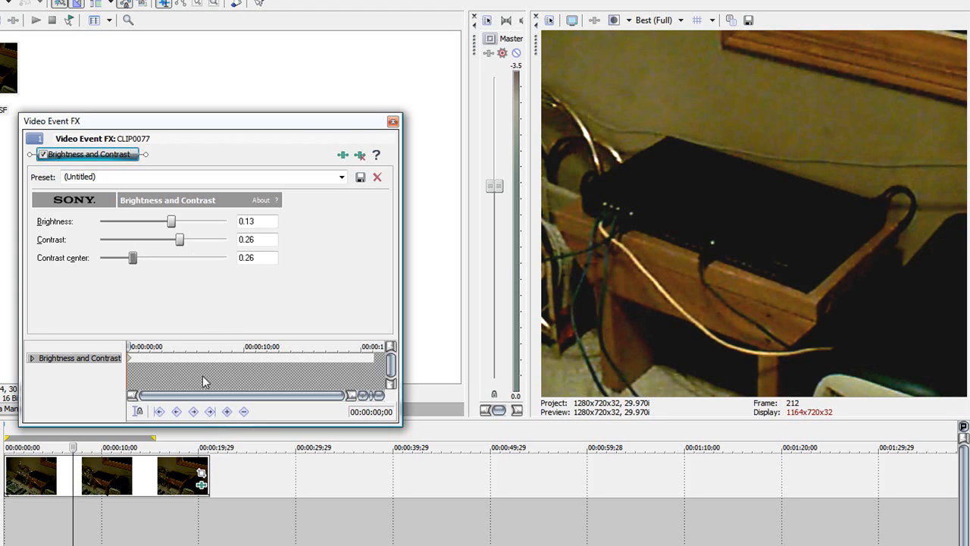
mouse_move(210, 363)
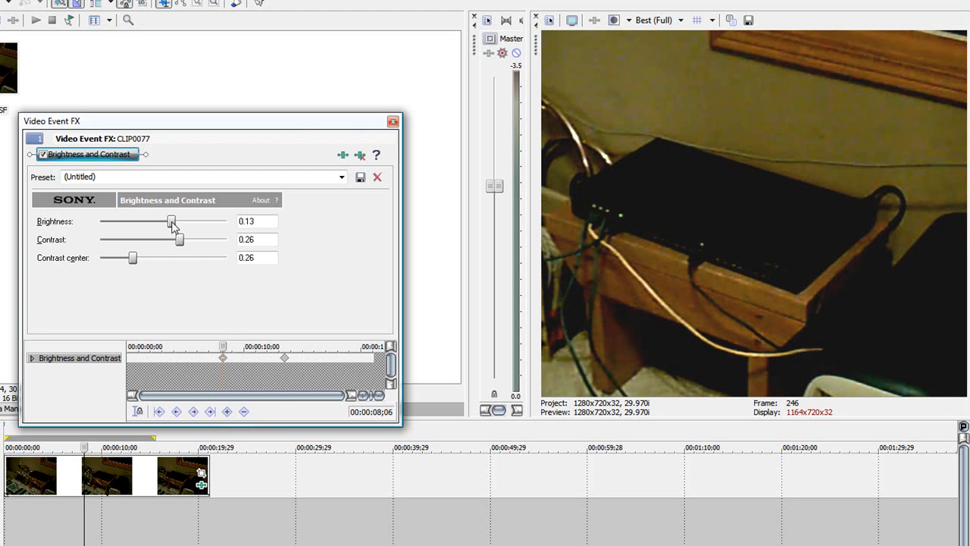
Drag the Brightness slider to settle at 0.23 at 00:00:08;06.
left_click_drag(172, 222, 165, 221)
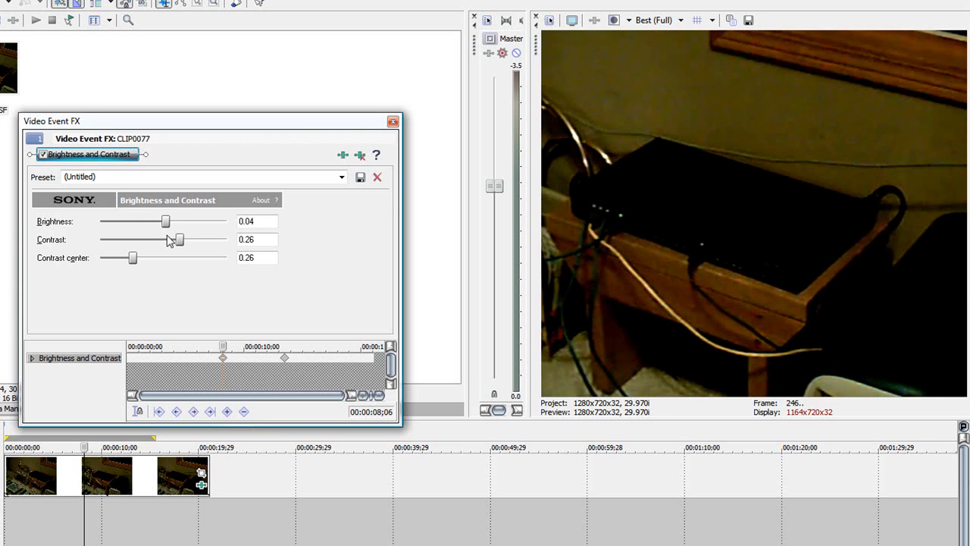
left_click_drag(166, 220, 188, 221)
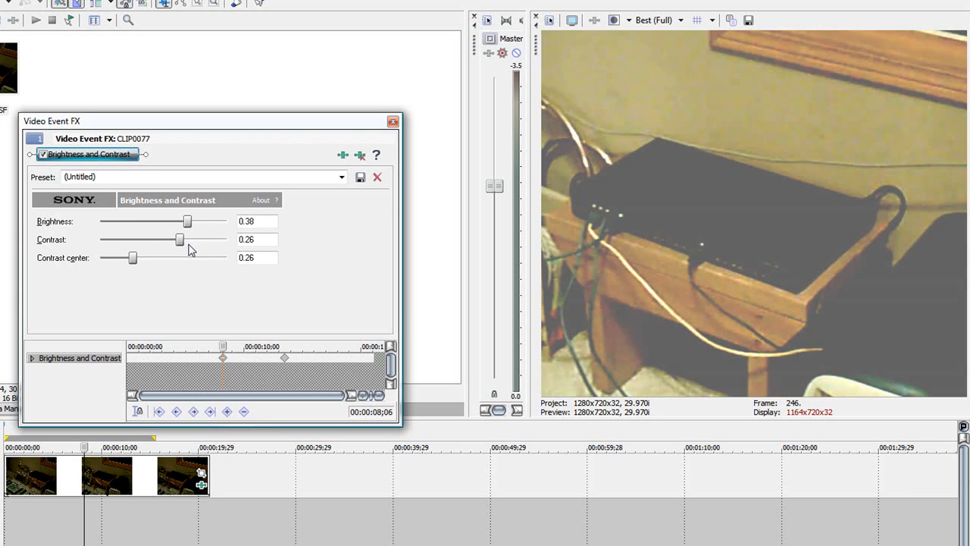
left_click_drag(187, 221, 181, 221)
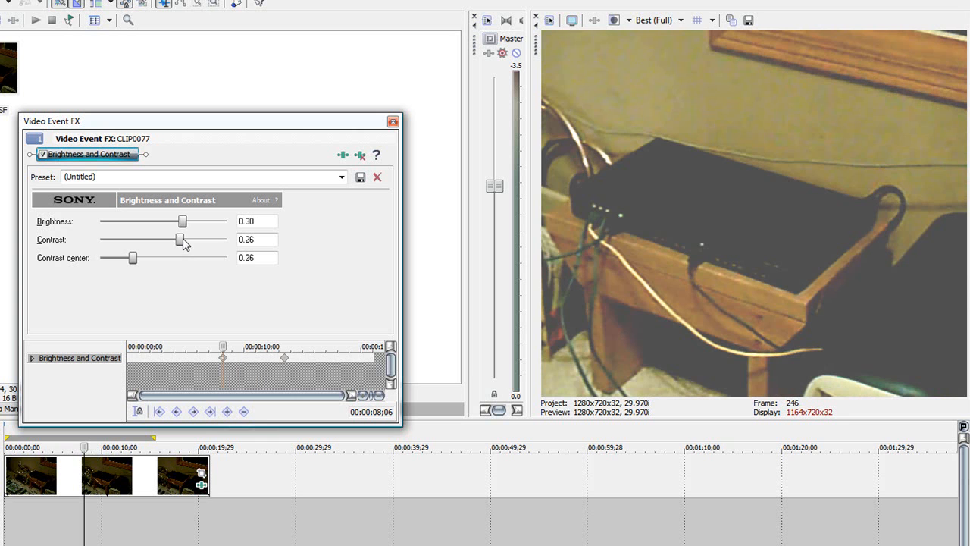
left_click_drag(182, 220, 177, 221)
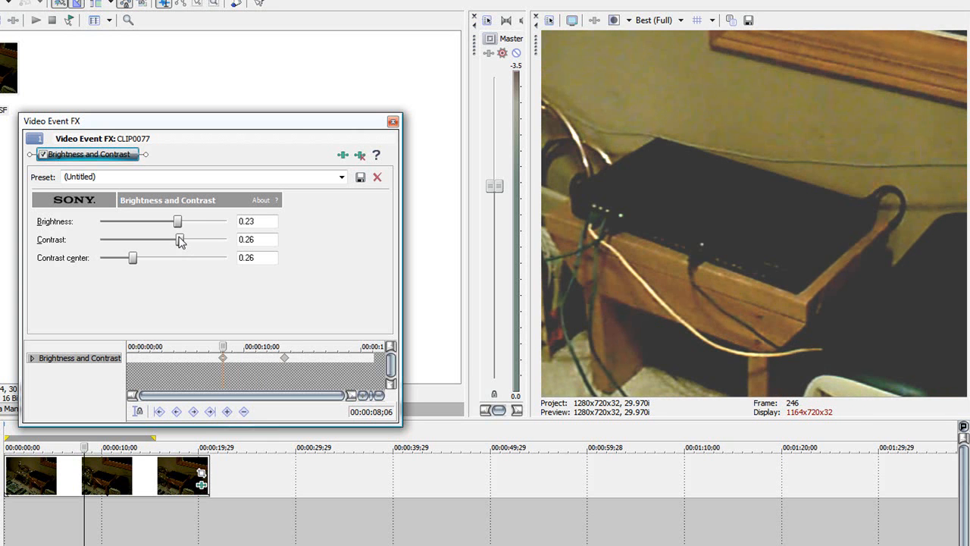